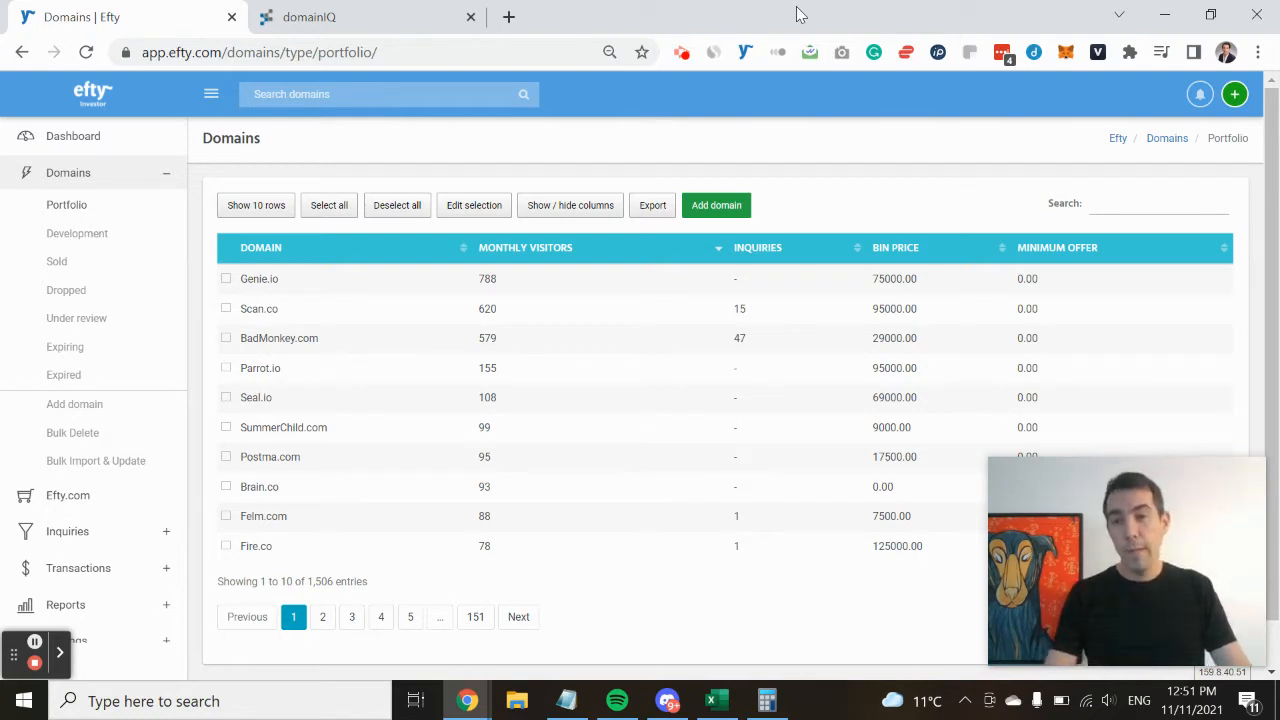
View domainIQ's Comprehensive email report Overview listing the buyer's six associated domains
click(67, 531)
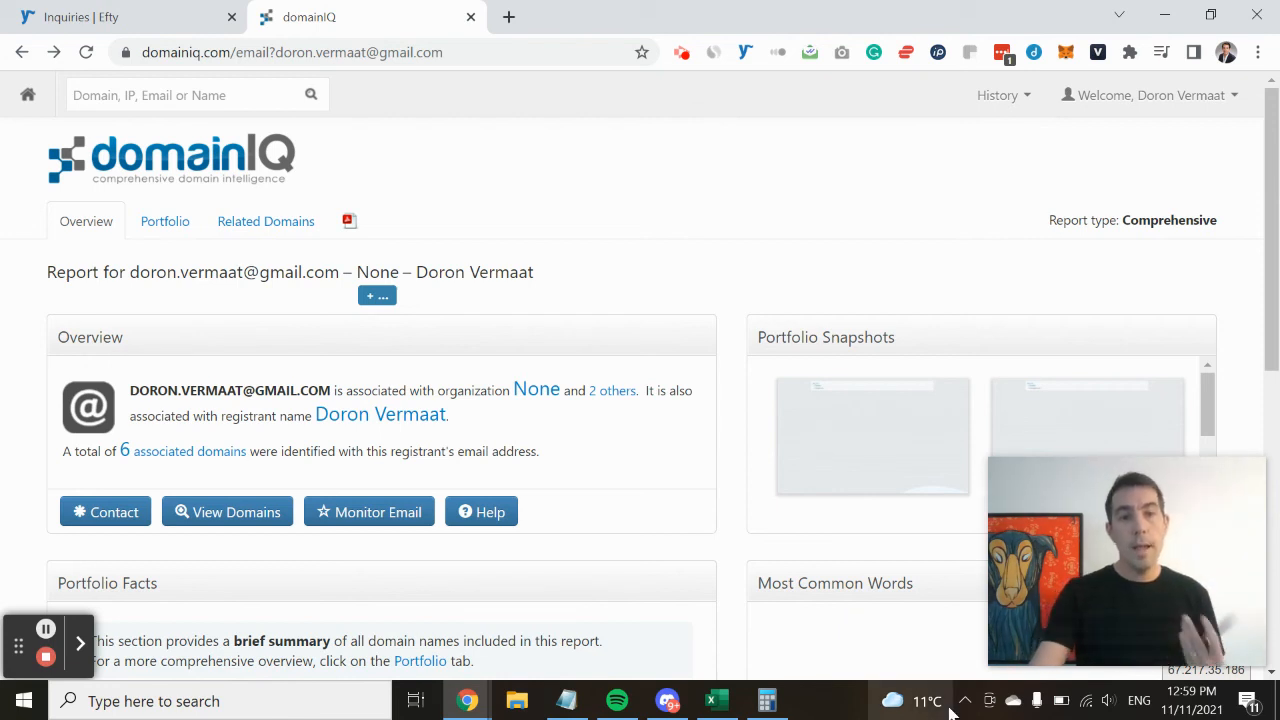
mouse_move(208, 451)
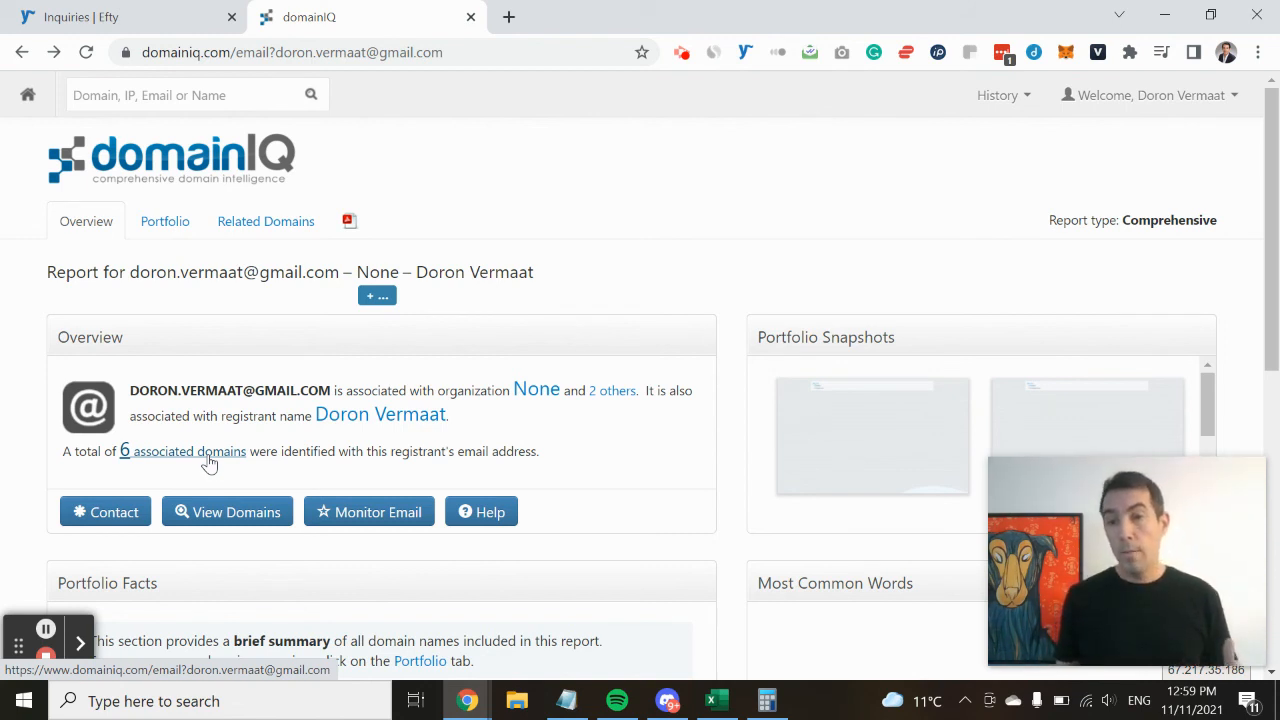